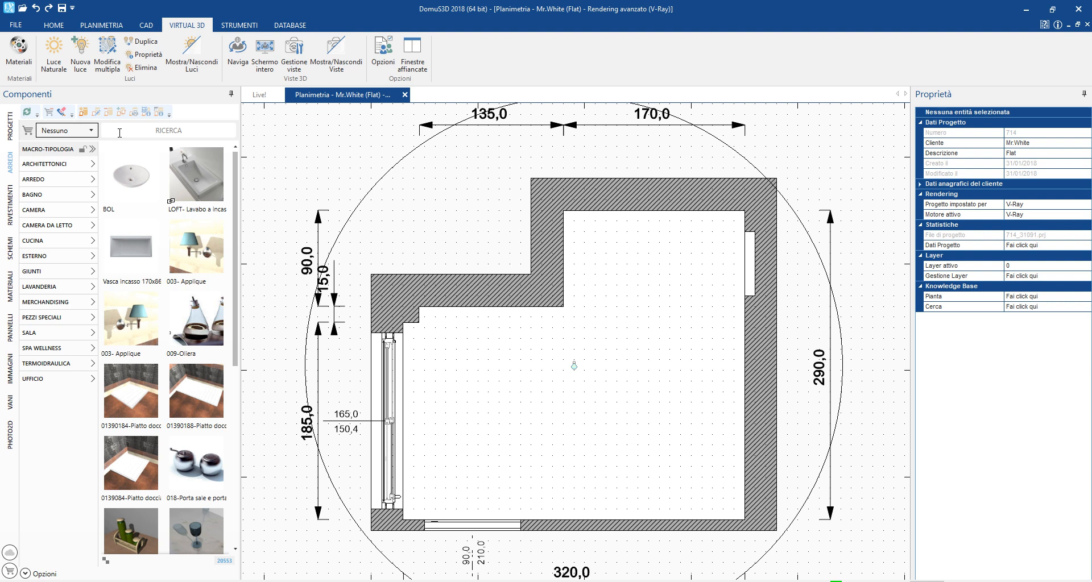
Step: Search the catalogue for 'ideal standard' and browse Bathroom > Furniture
{"action": "type", "text": "ideal standard"}
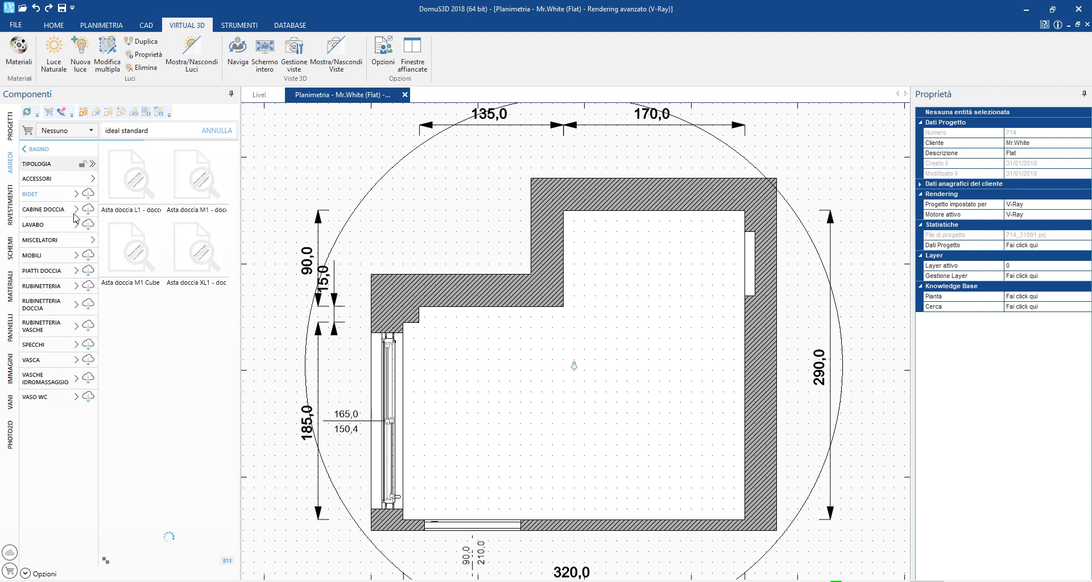
{"action": "left_click", "coordinate": [32, 256]}
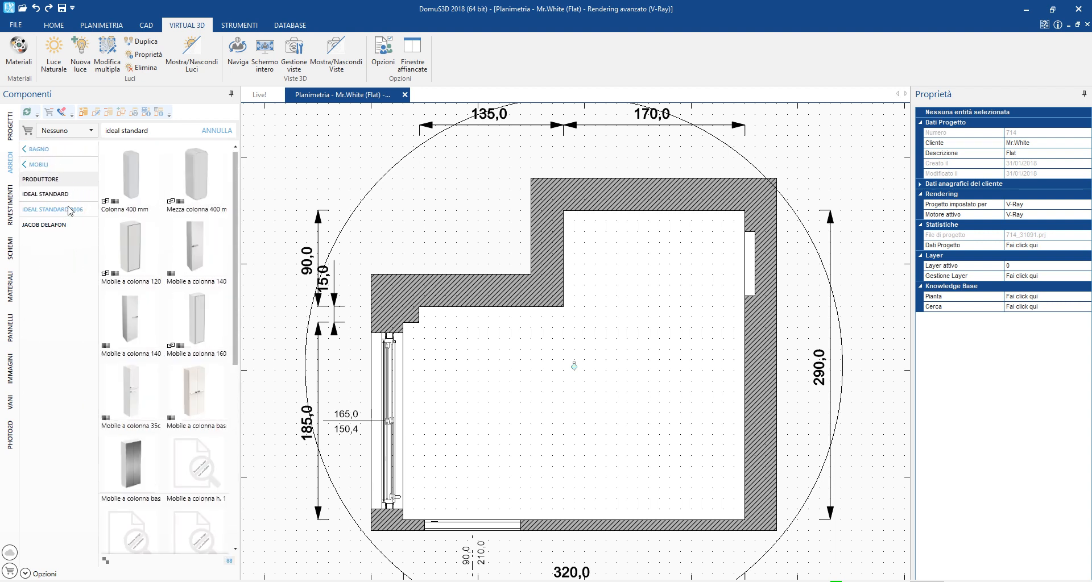
Step: Place an Ideal Standard 2006 cabinet on the top wall with a Connect Air countertop basin
{"action": "left_click", "coordinate": [131, 320]}
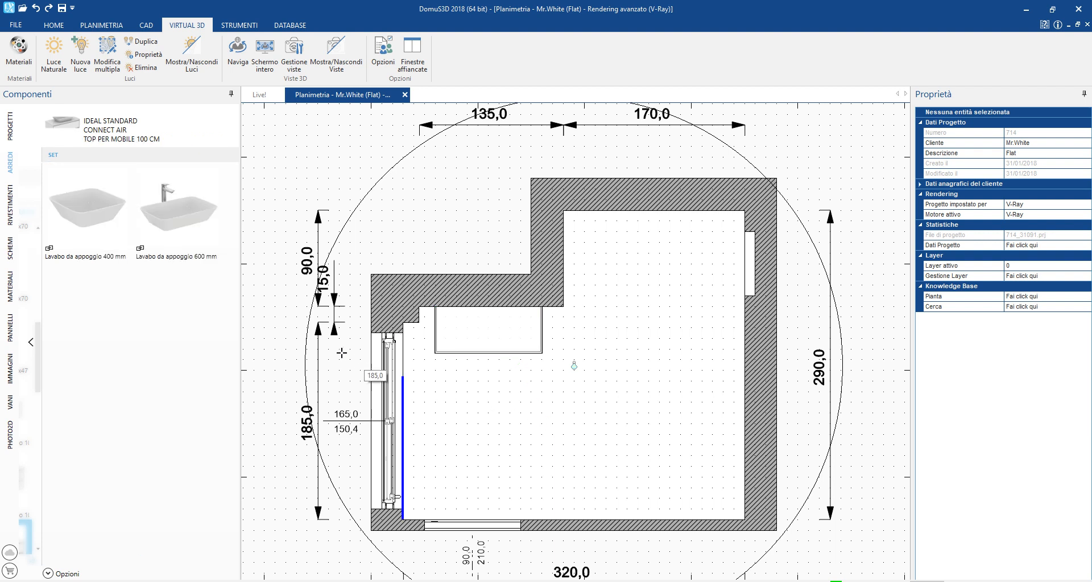
{"action": "left_click", "coordinate": [178, 199]}
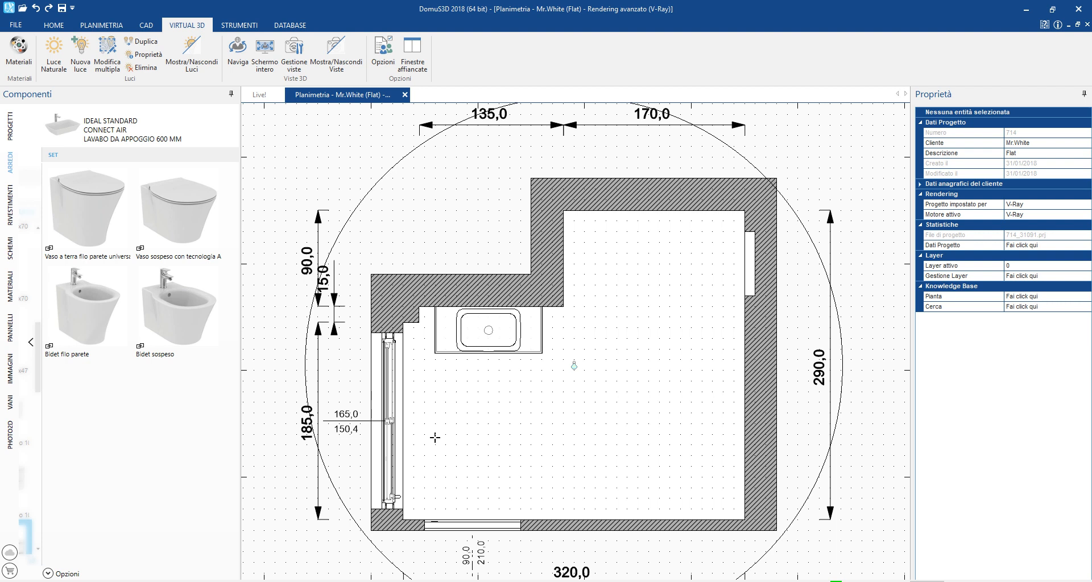
Step: Place the wall-hung Aquablade toilet and the bidet against the right wall
{"action": "left_click", "coordinate": [178, 203]}
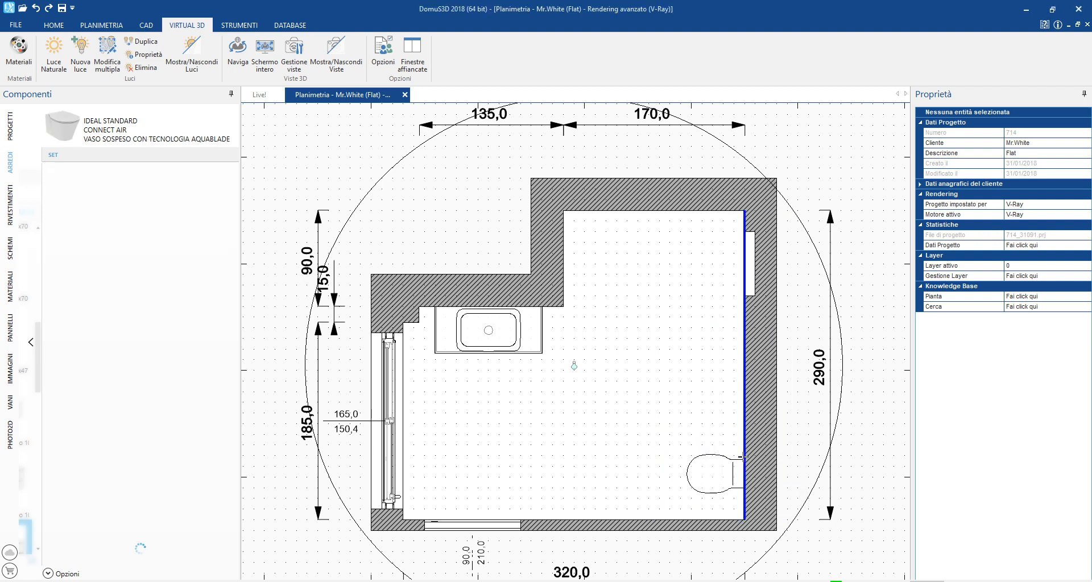
{"action": "left_click", "coordinate": [86, 209]}
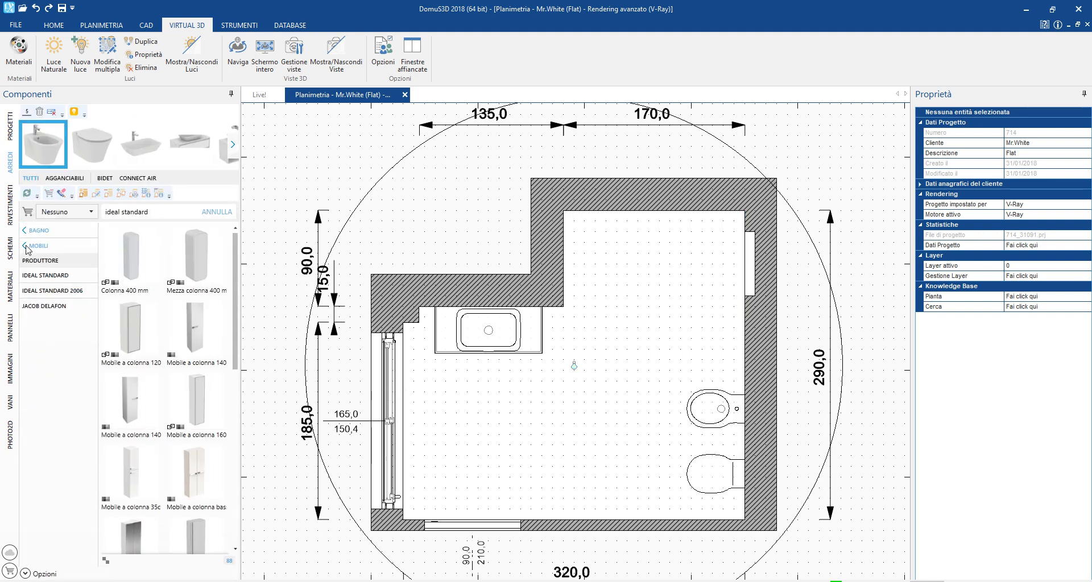
Step: Switch to the client's Mr.White basket and pick its acrylic shower tray
{"action": "left_click", "coordinate": [90, 211]}
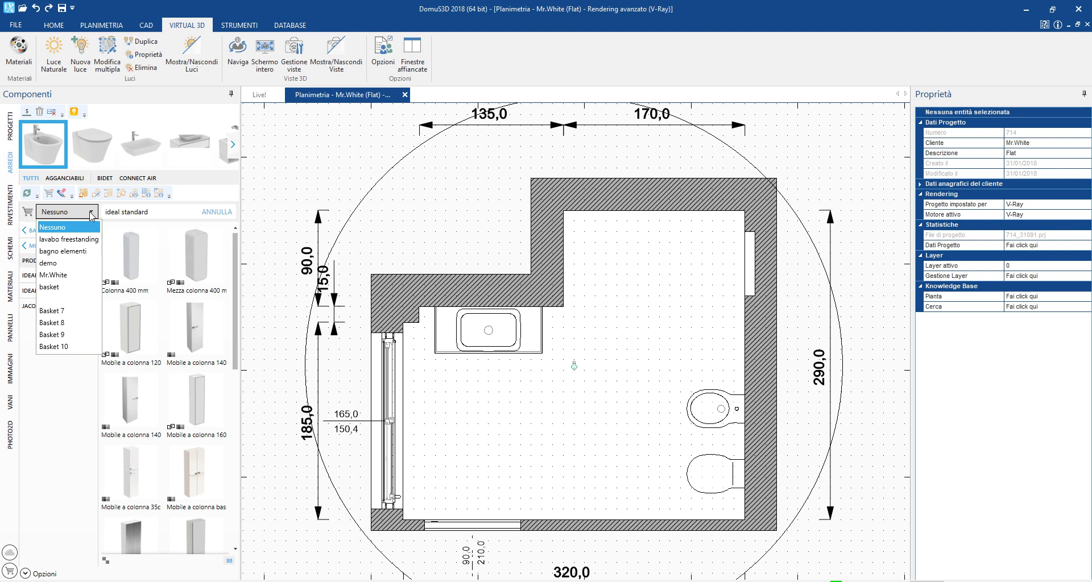
{"action": "mouse_move", "coordinate": [62, 275]}
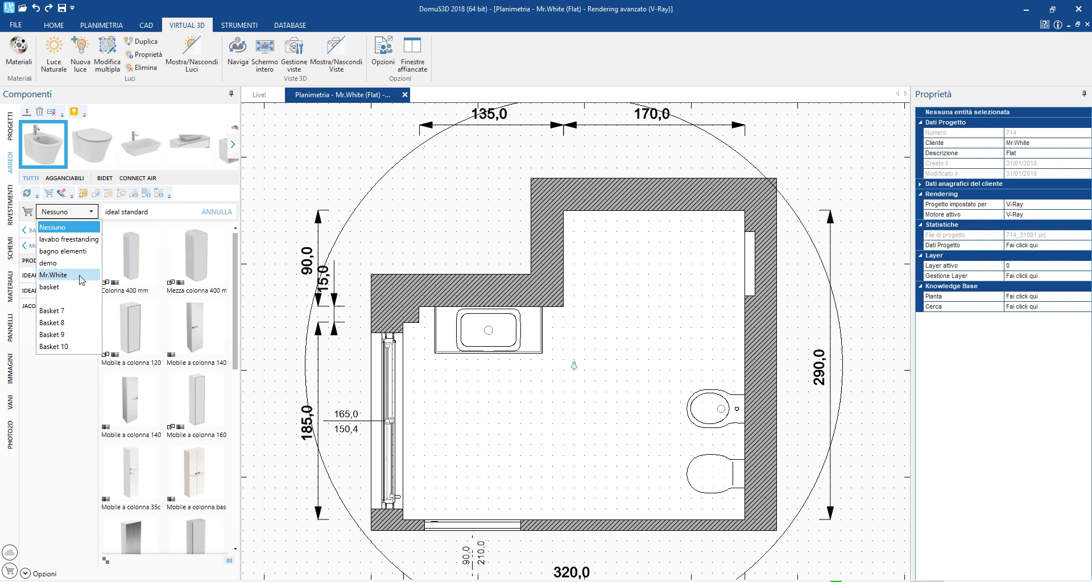
{"action": "left_click", "coordinate": [54, 275]}
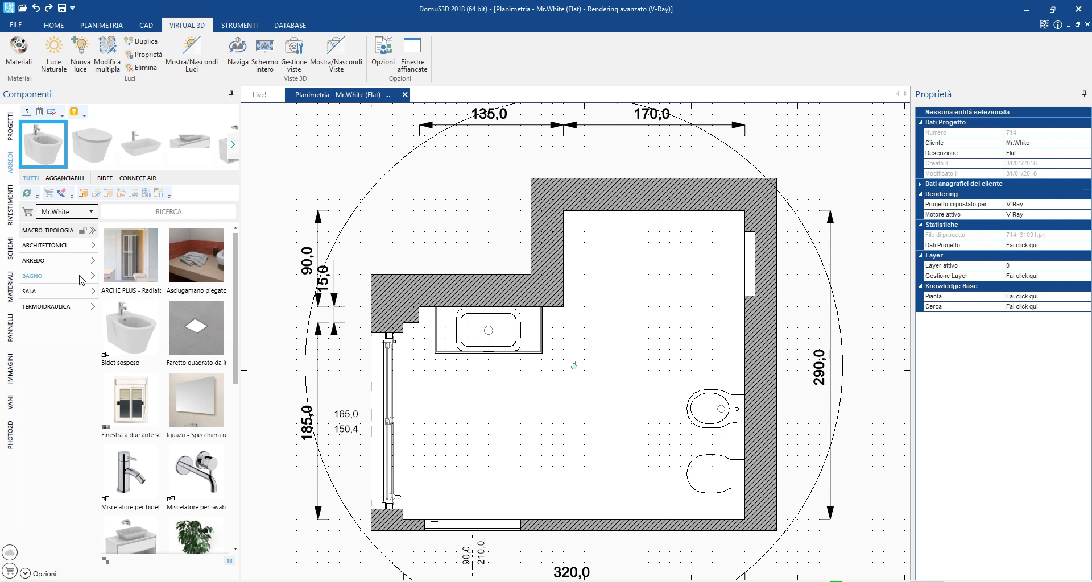
{"action": "left_click", "coordinate": [31, 275]}
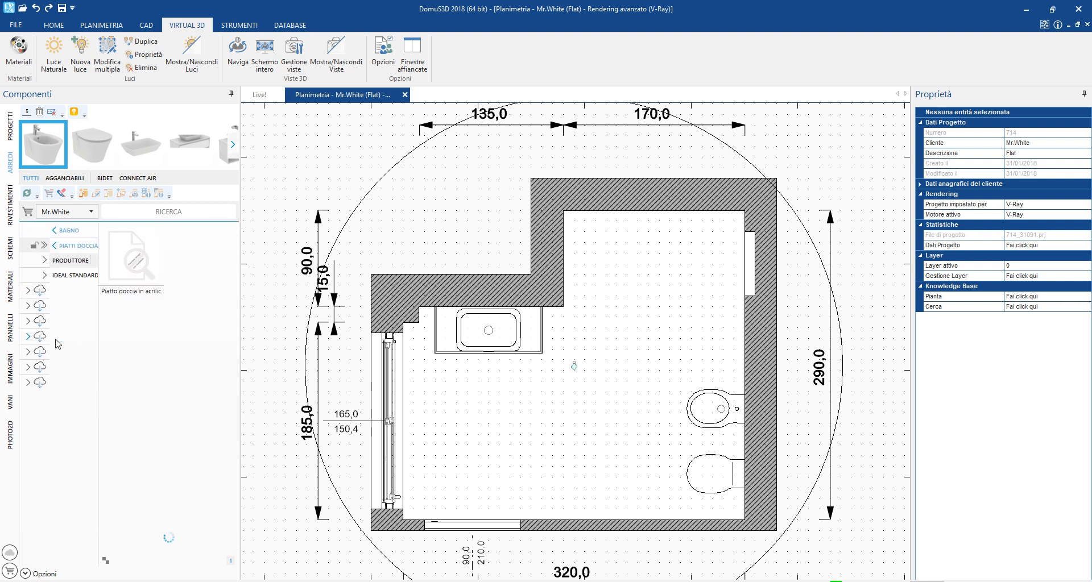
{"action": "left_click", "coordinate": [131, 254]}
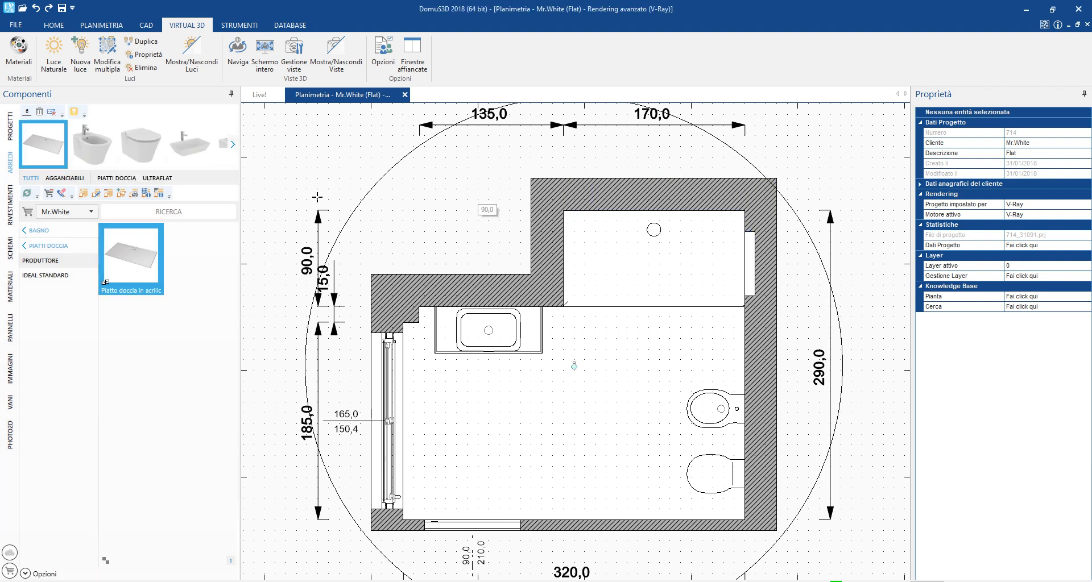
Step: Set the tray in the top-right recess with an L170 niche door, and mount a flush plate by the toilet
{"action": "left_click", "coordinate": [62, 177]}
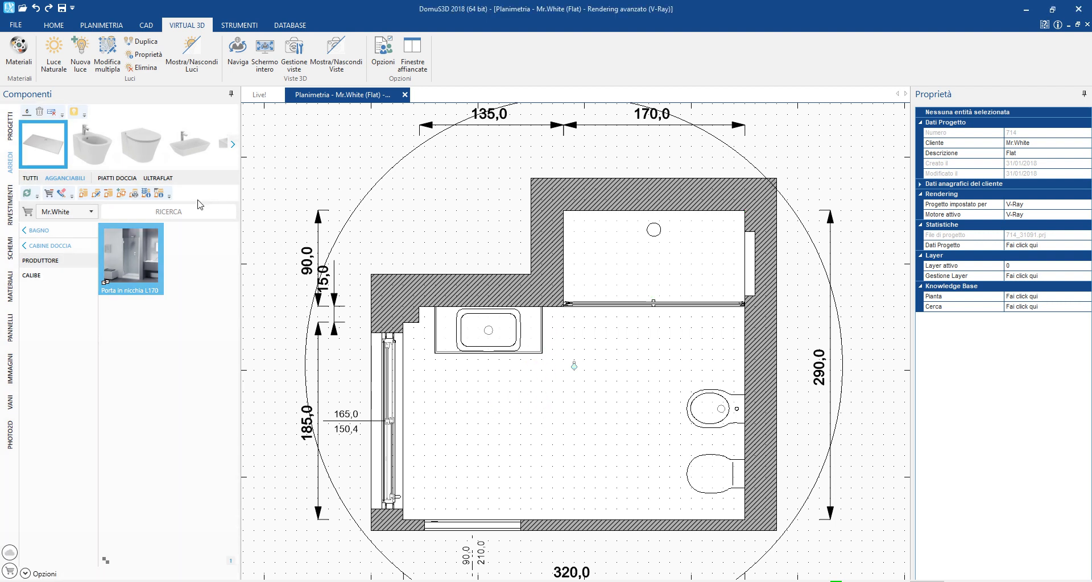
{"action": "left_click", "coordinate": [140, 143]}
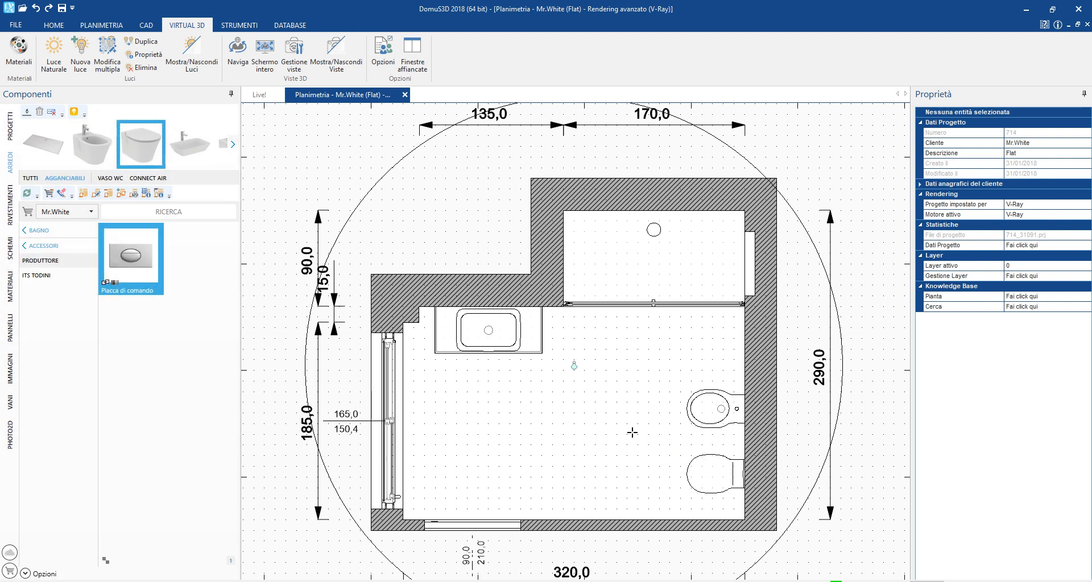
{"action": "left_click", "coordinate": [28, 177]}
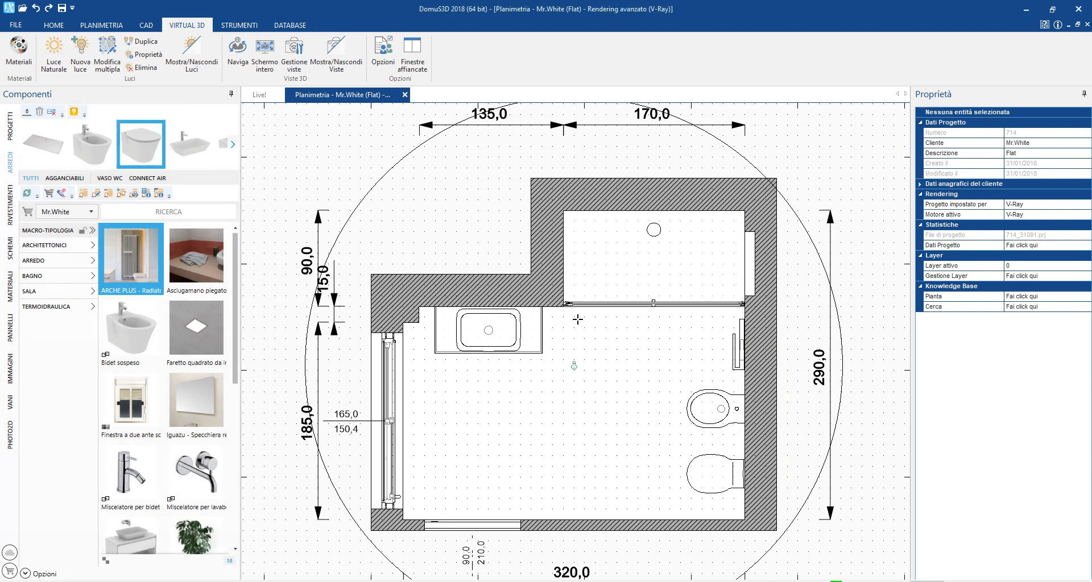
Step: Set the basket to Nessuno, search 'ideal' and browse Bathroom > Taps
{"action": "left_click", "coordinate": [89, 211]}
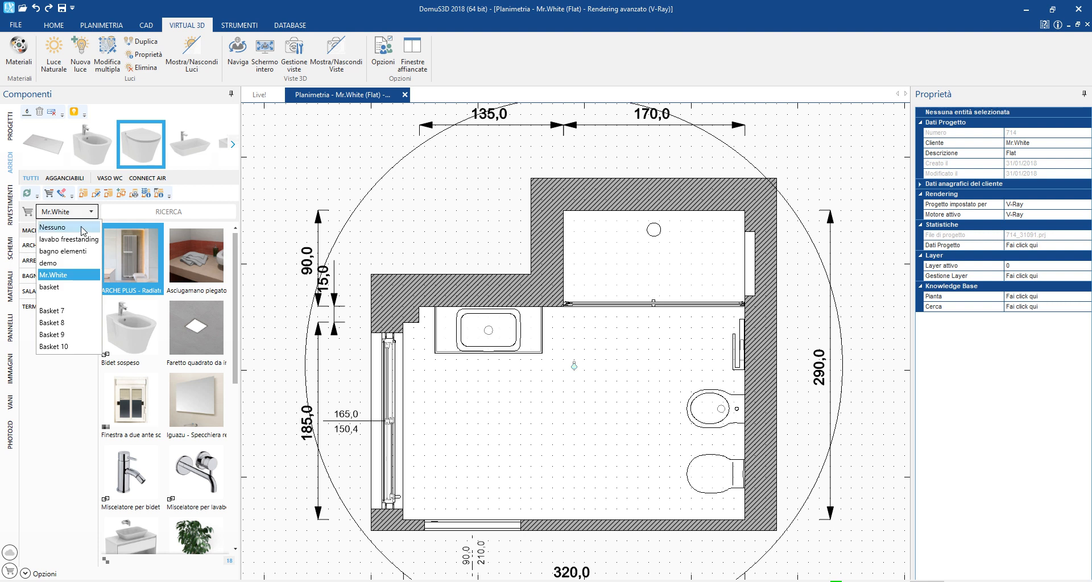
{"action": "left_click", "coordinate": [52, 227]}
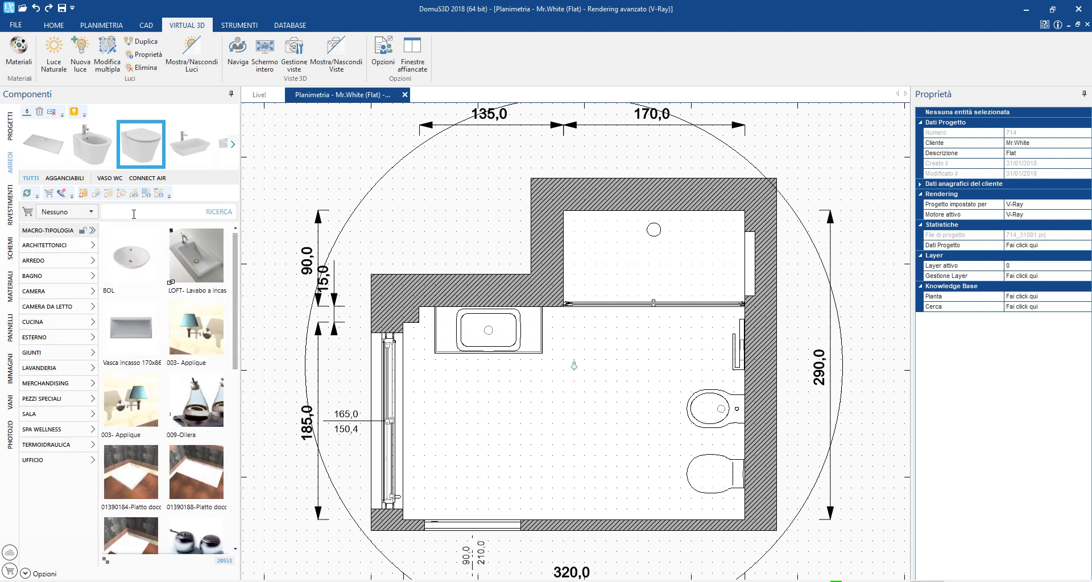
{"action": "type", "text": "ideal standard"}
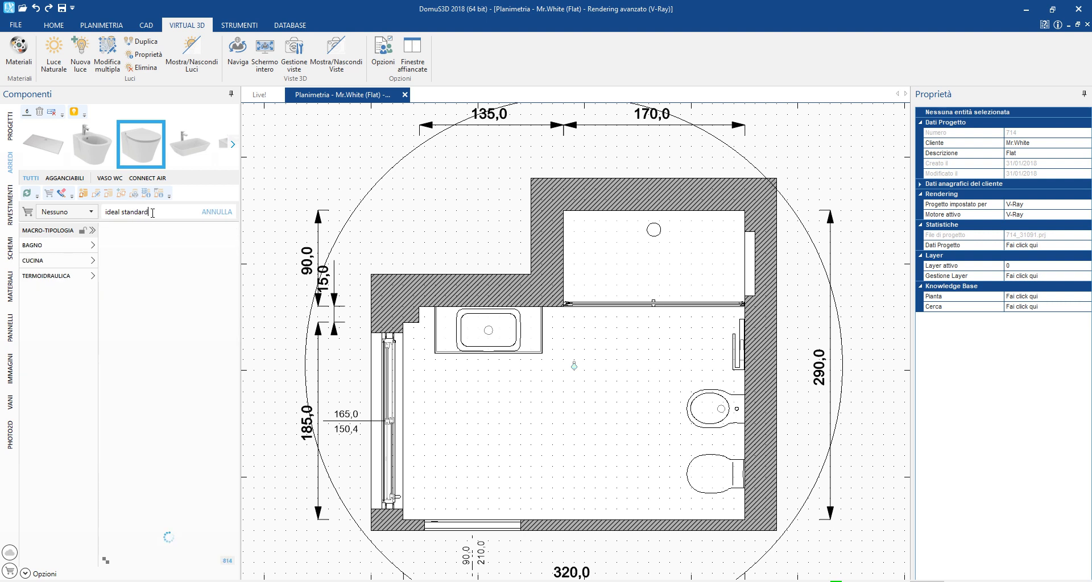
{"action": "left_click", "coordinate": [33, 245]}
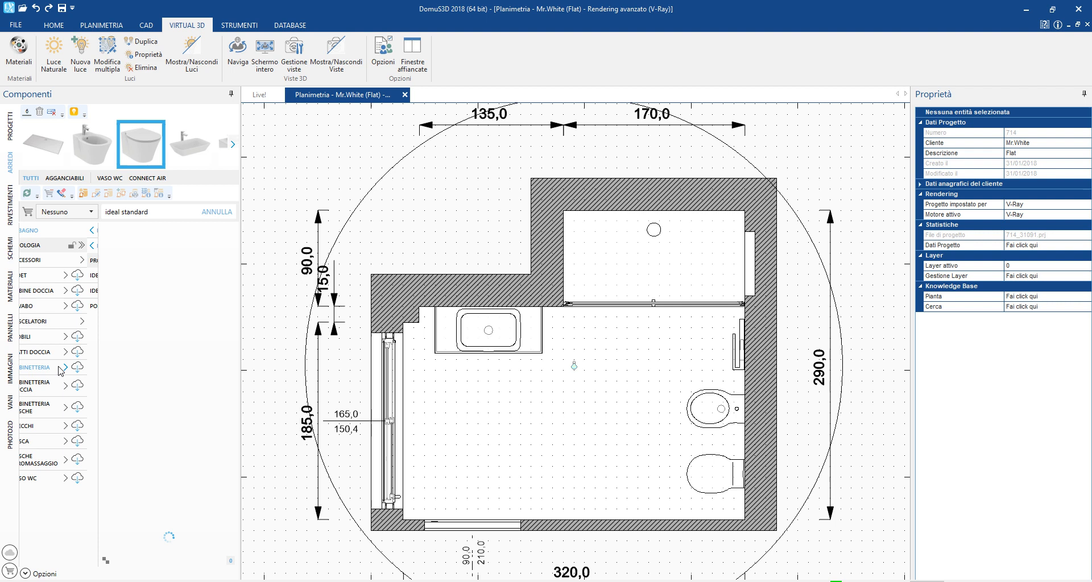
{"action": "left_click", "coordinate": [59, 244]}
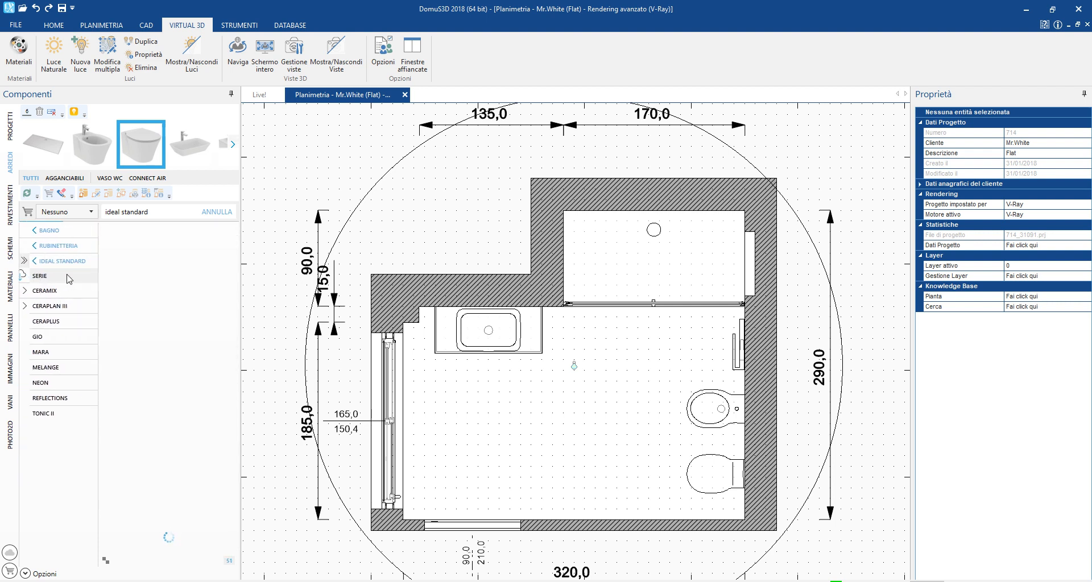
{"action": "mouse_move", "coordinate": [38, 353]}
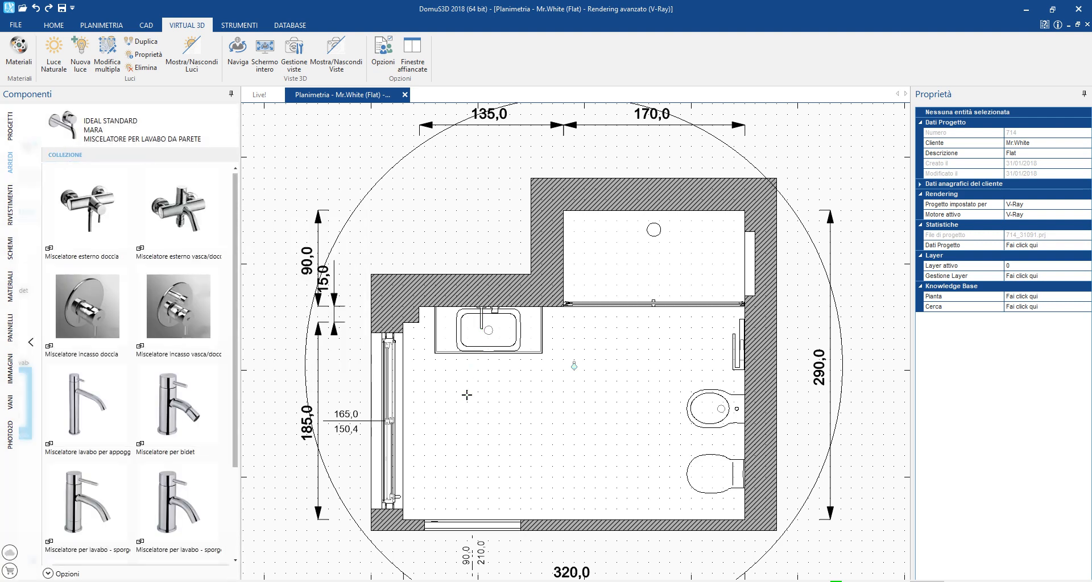
Step: Pick the Mara mixer, then search 'ideal standard' for the Idealrain shower column
{"action": "left_click", "coordinate": [178, 407]}
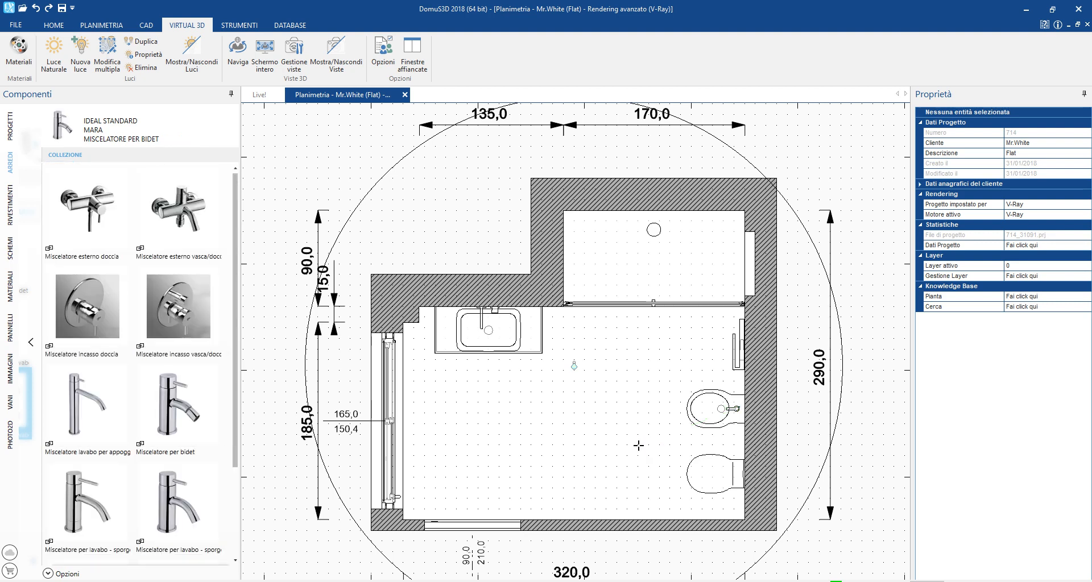
{"action": "type", "text": "ideal standard"}
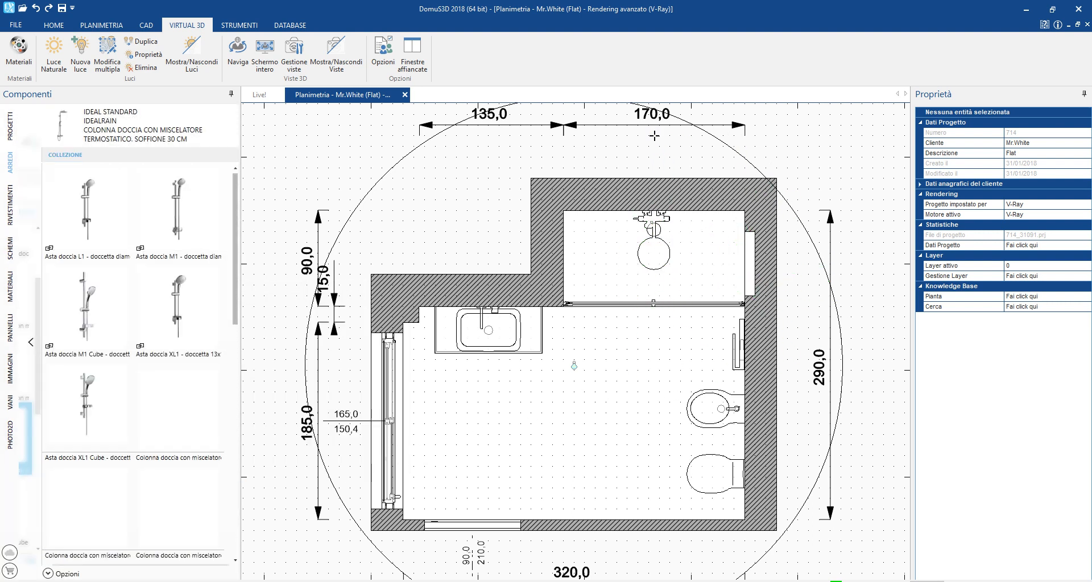
{"action": "scroll", "scroll_direction": "down", "scroll_amount": 3}
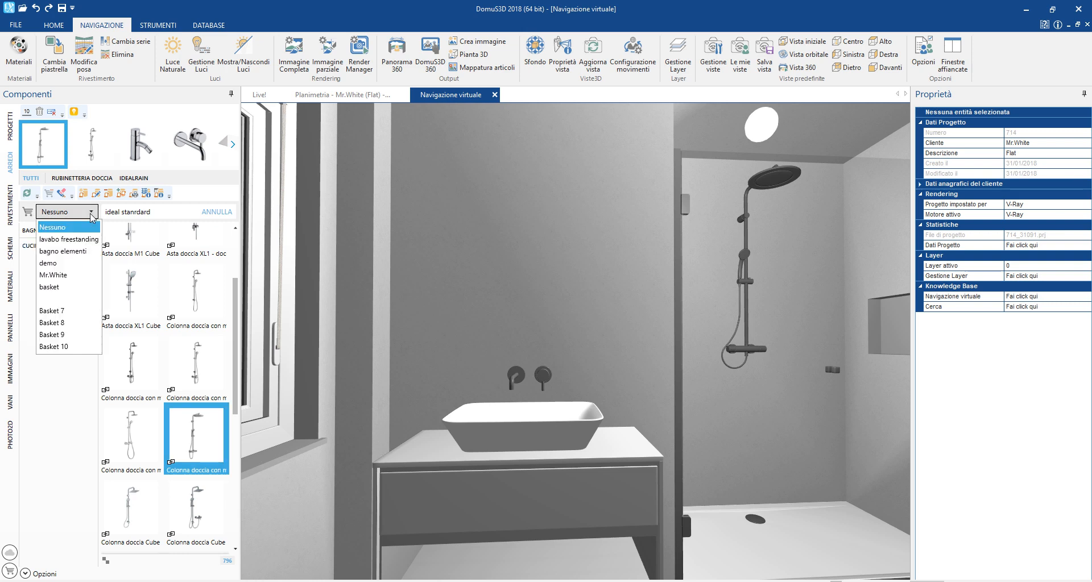
Step: From the client's basket, hang the Iguazu mirror above the basin and nudge it upward
{"action": "left_click", "coordinate": [53, 275]}
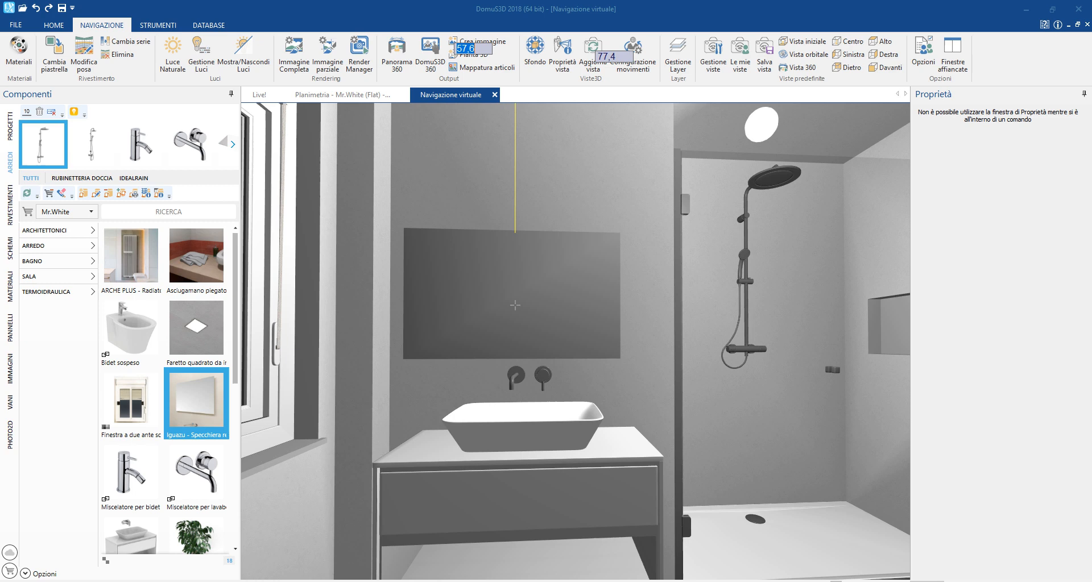
{"action": "left_click", "coordinate": [537, 307]}
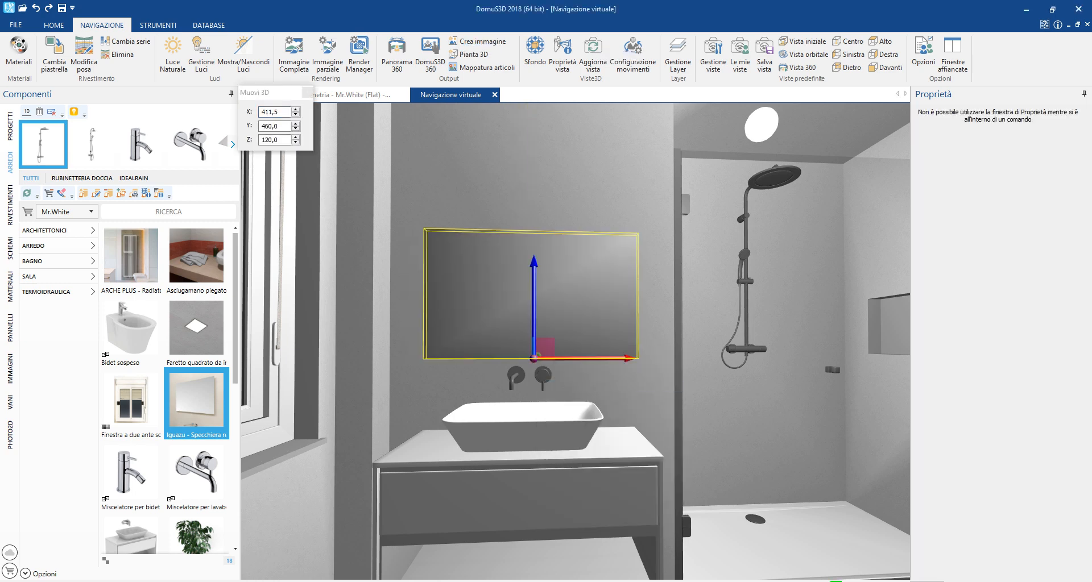
{"action": "left_click_drag", "start_coordinate": [534, 261], "coordinate": [533, 244]}
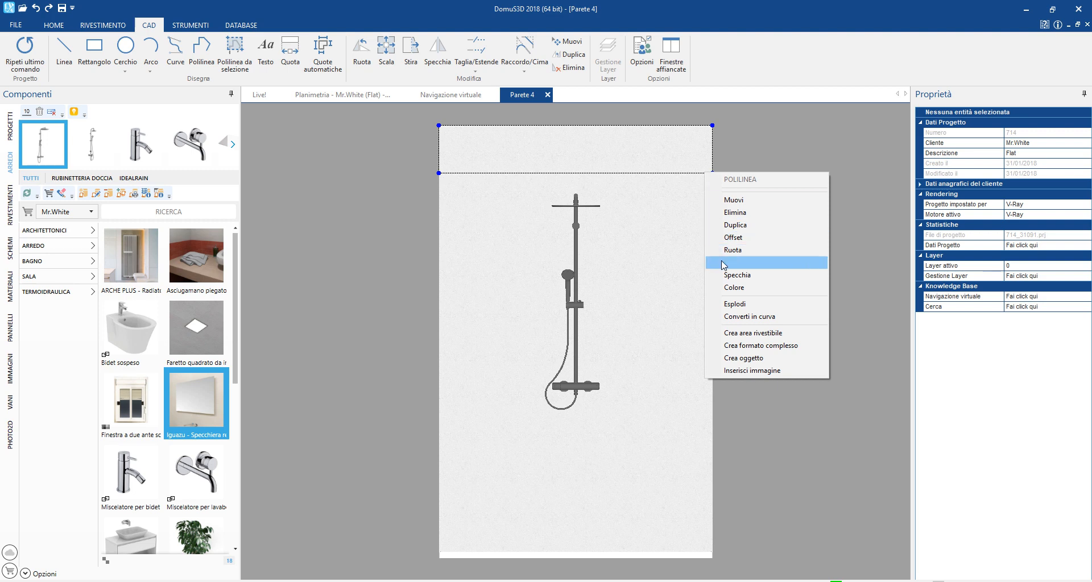
Step: Turn wall 4's top polyline into a solid object and view it in the 3D walkthrough
{"action": "left_click", "coordinate": [743, 357]}
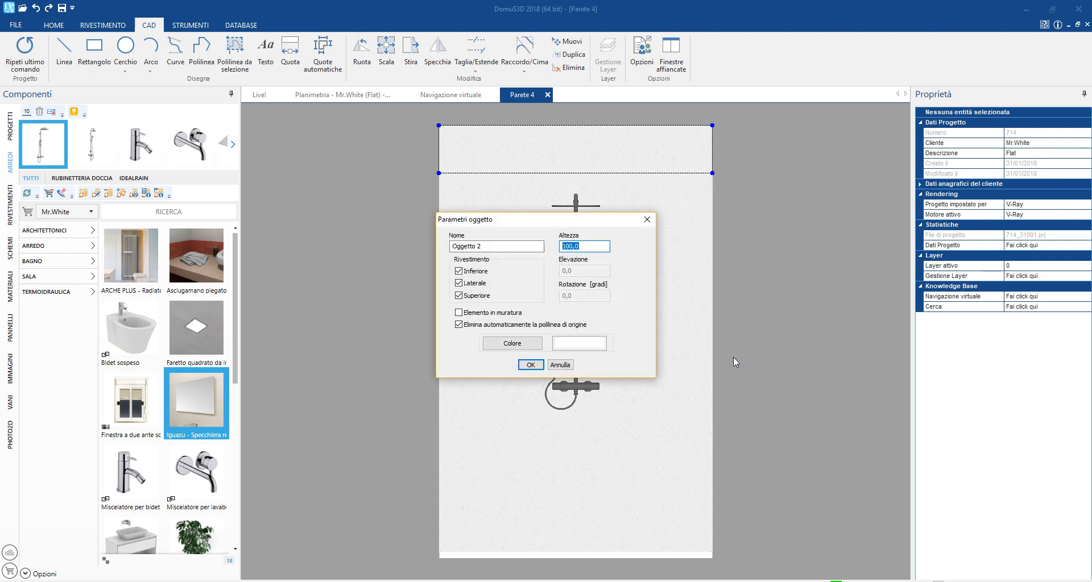
{"action": "left_click", "coordinate": [530, 364]}
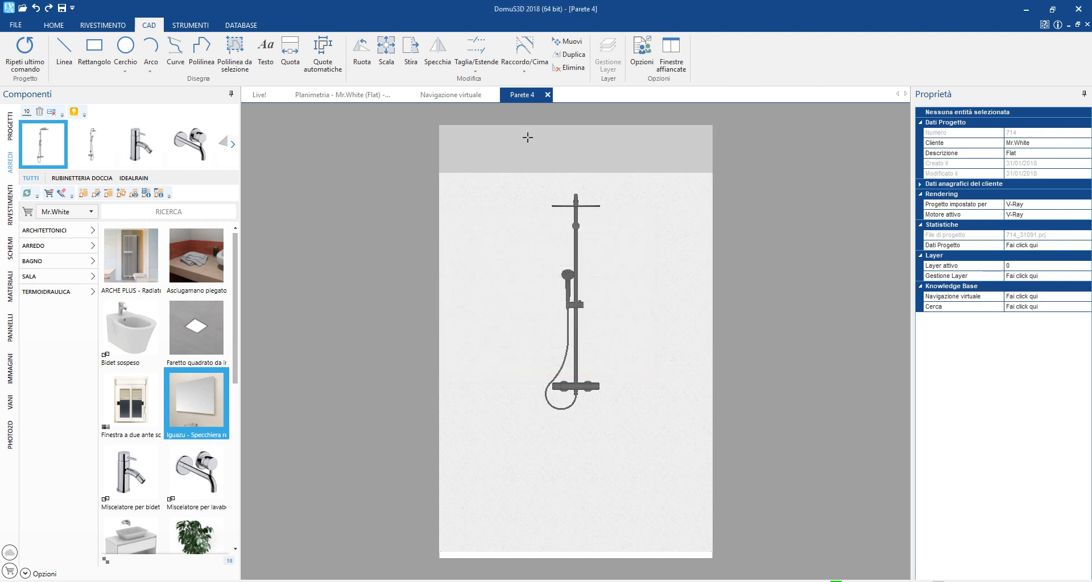
{"action": "left_click", "coordinate": [449, 95]}
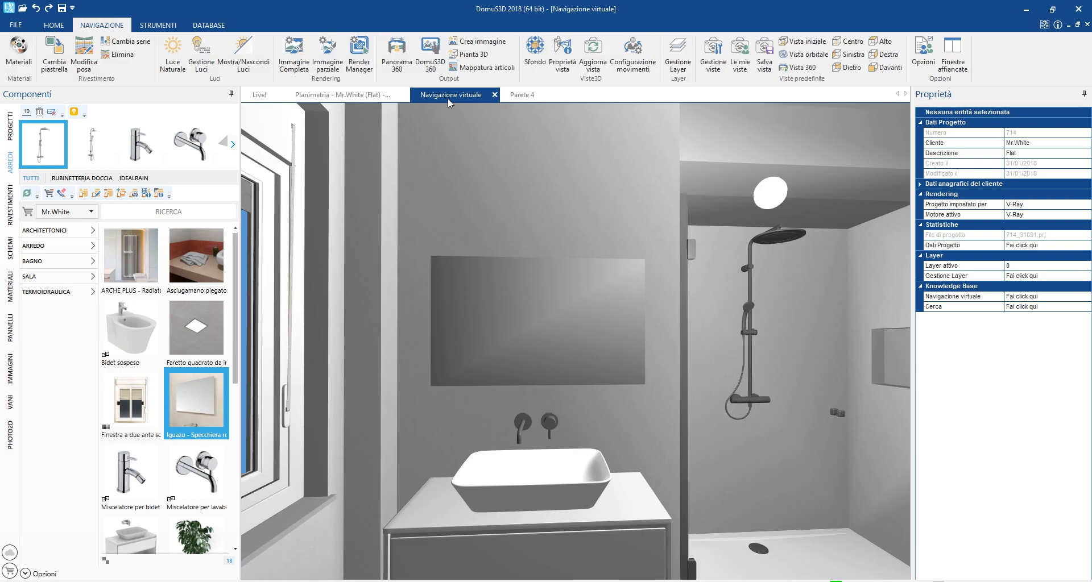